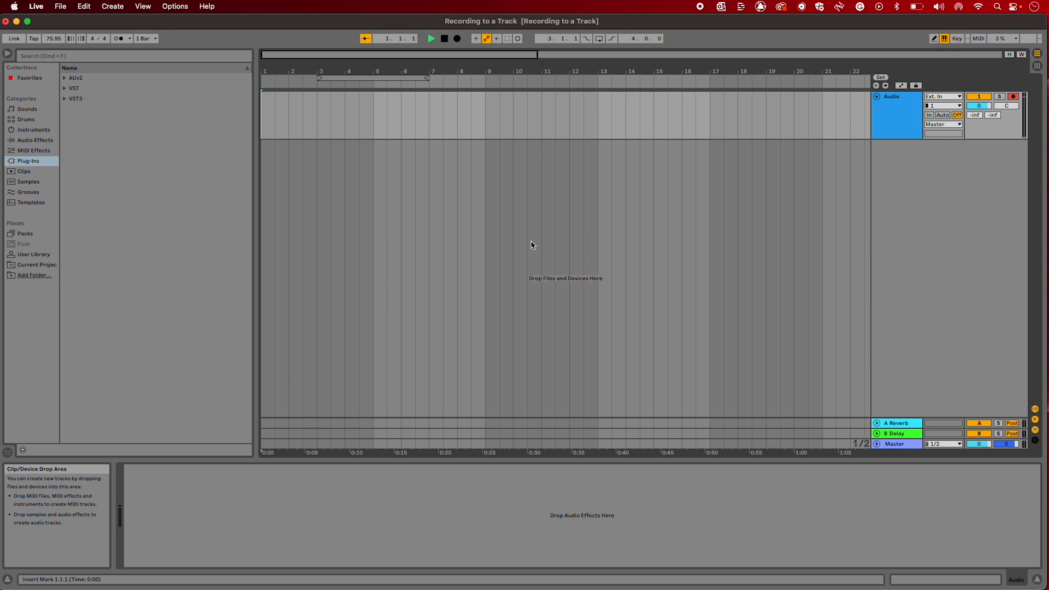
Record a roughly four-bar vocal take onto the armed audio track from 1.1.1.
click(458, 39)
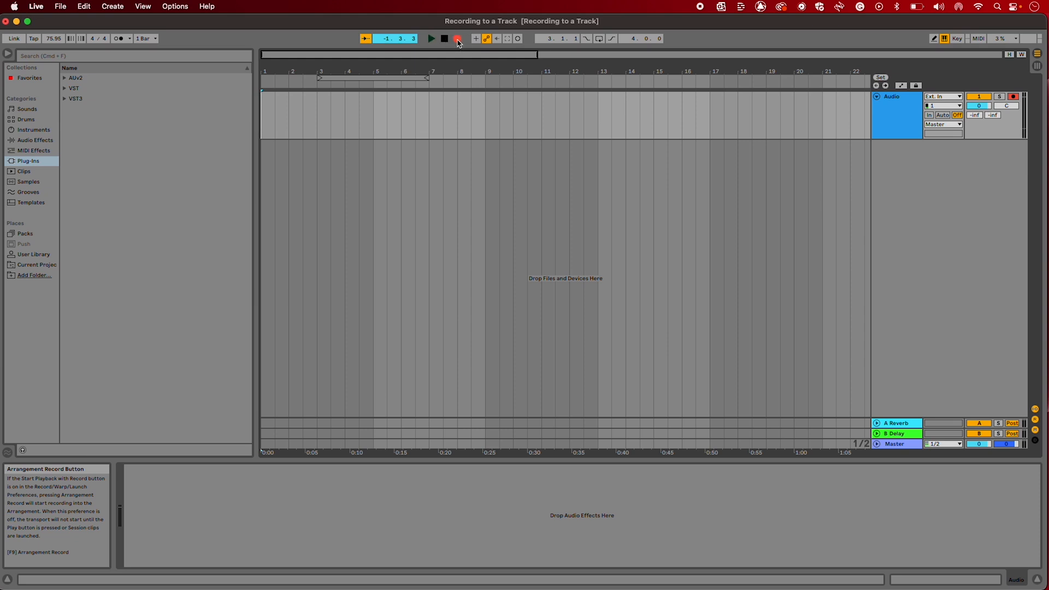
click(458, 39)
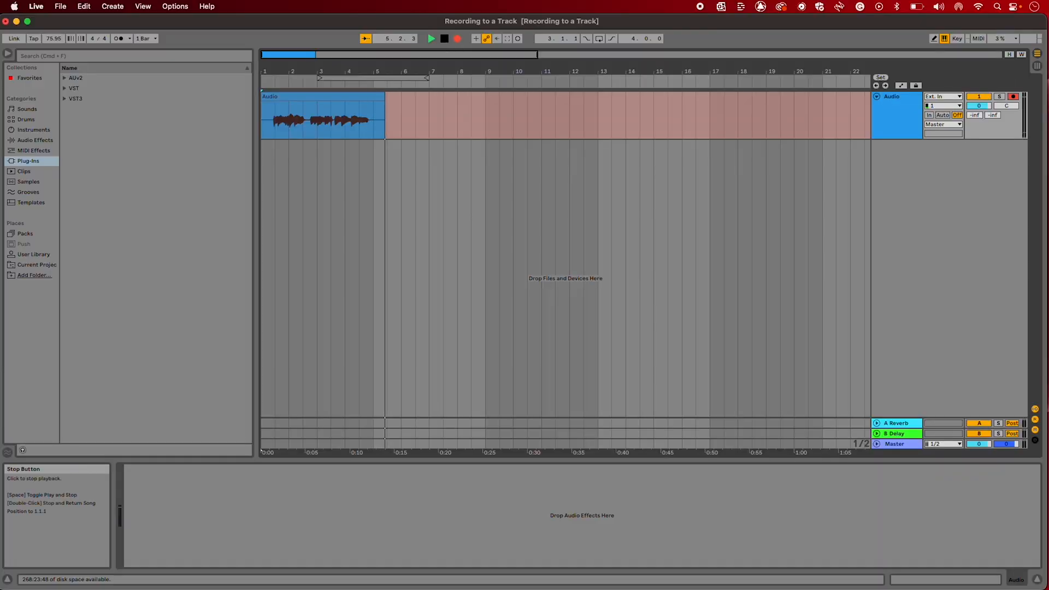
click(431, 38)
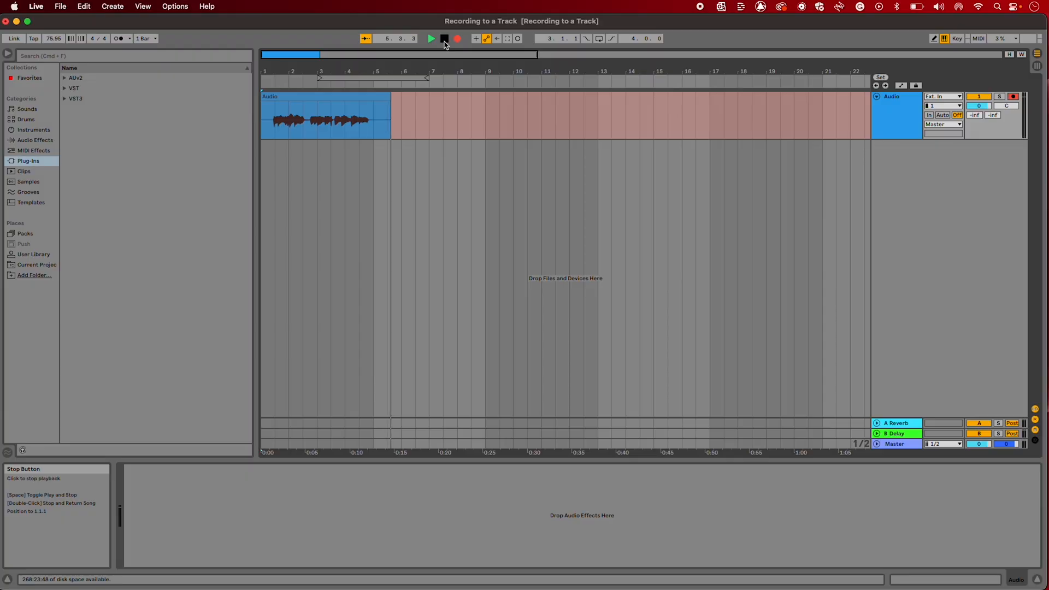
Stop the recording and reset the song position to 1.1.1.
click(444, 38)
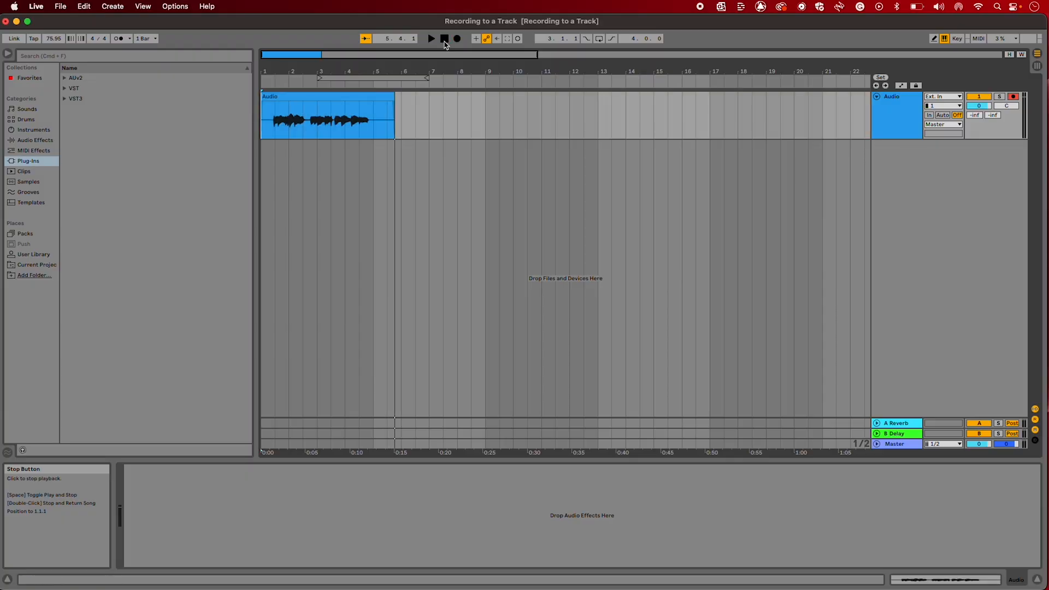
click(444, 38)
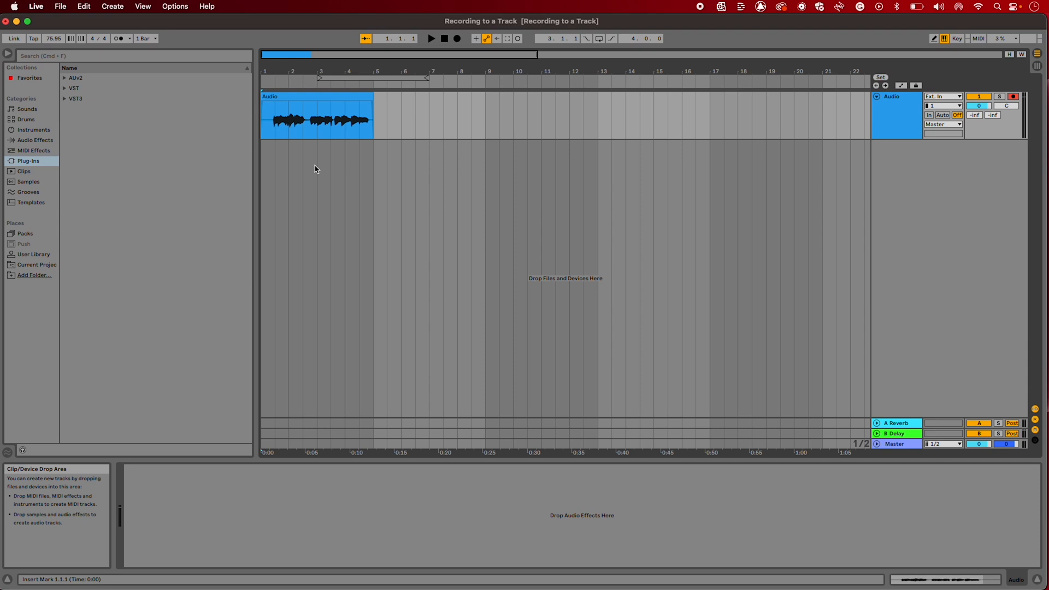
mouse_move(460, 79)
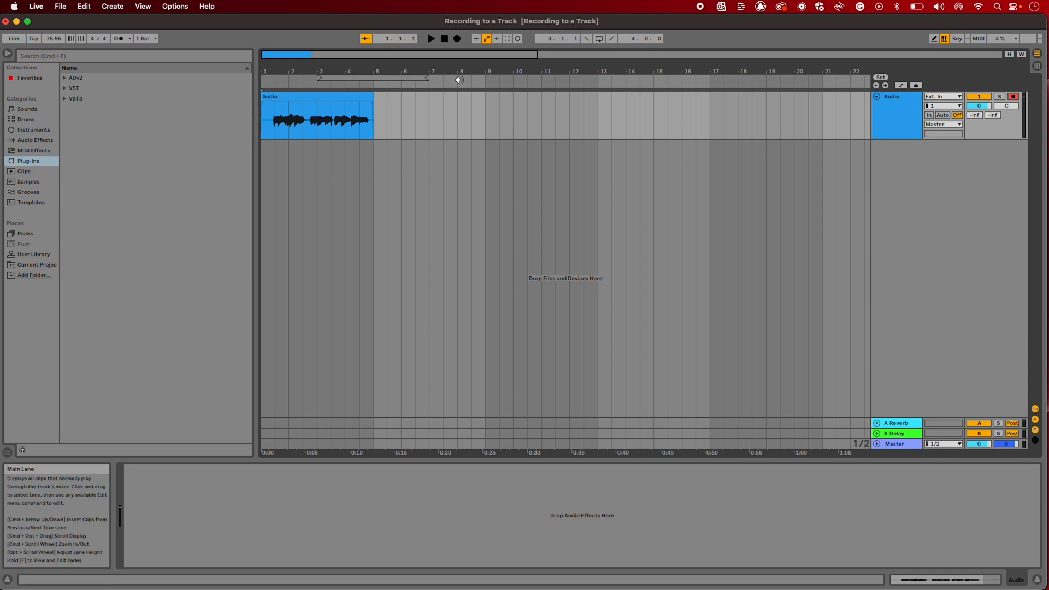
Play the recorded vocal clip through to its end, then stop playback.
click(432, 39)
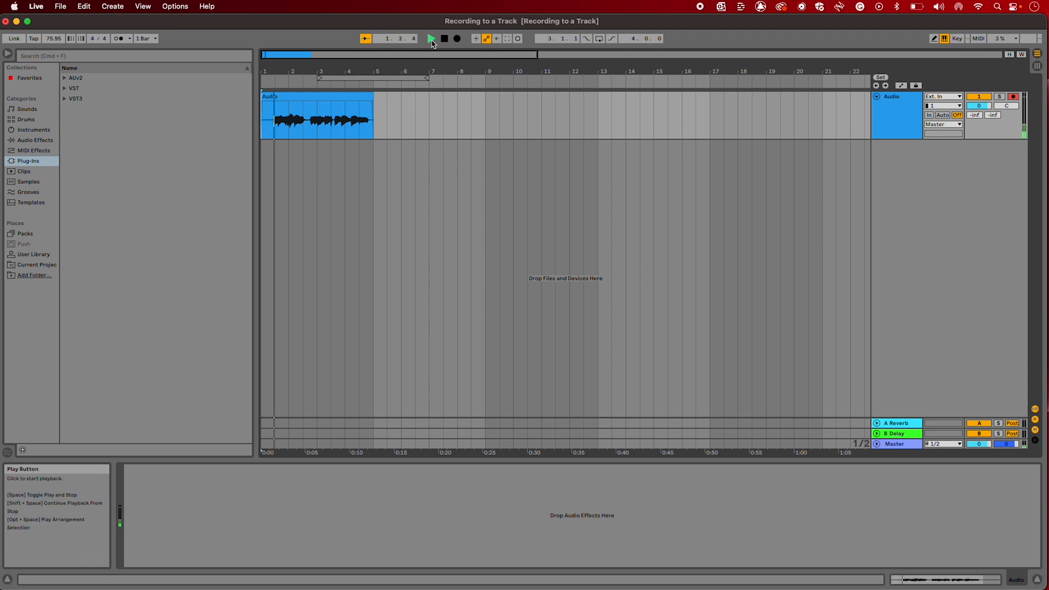
click(432, 38)
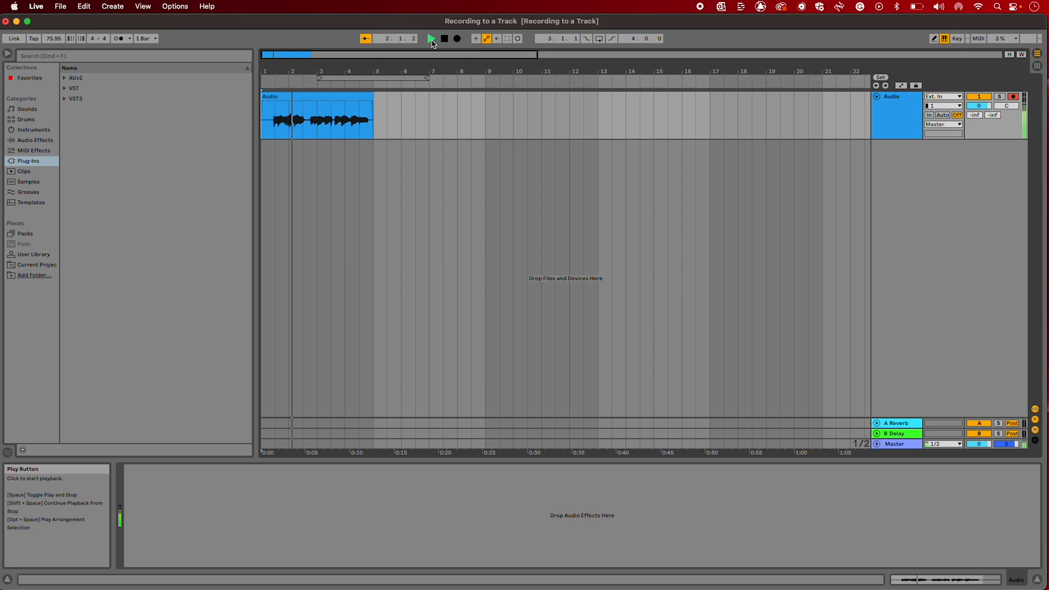
click(431, 38)
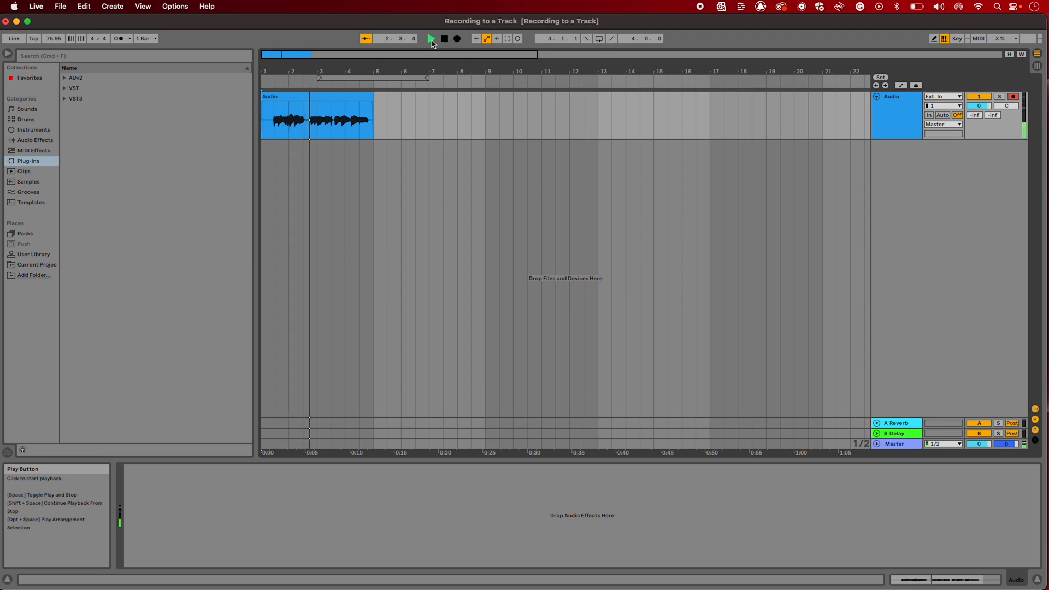
click(431, 39)
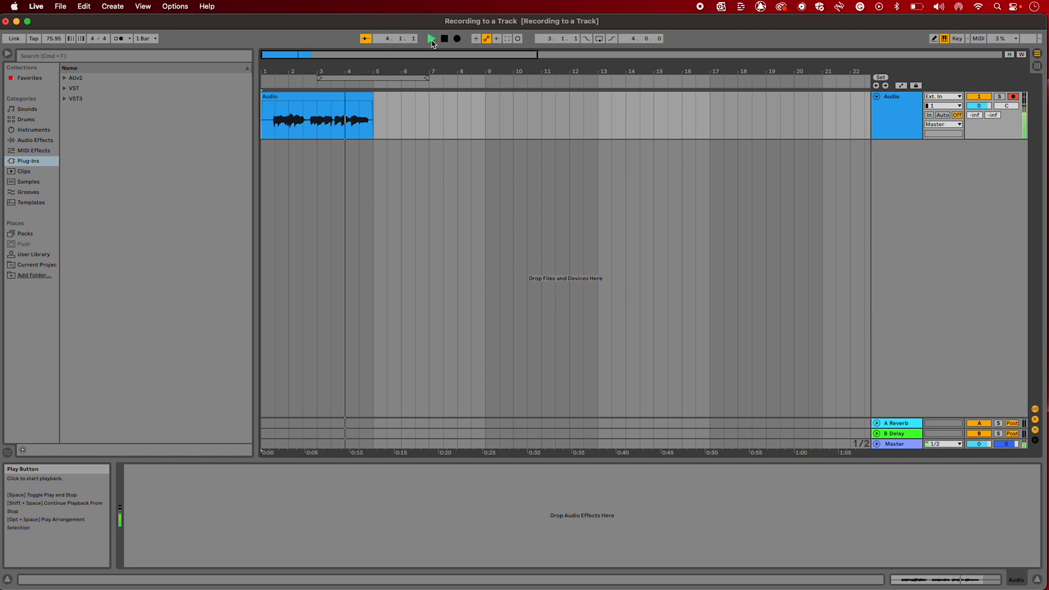
click(431, 38)
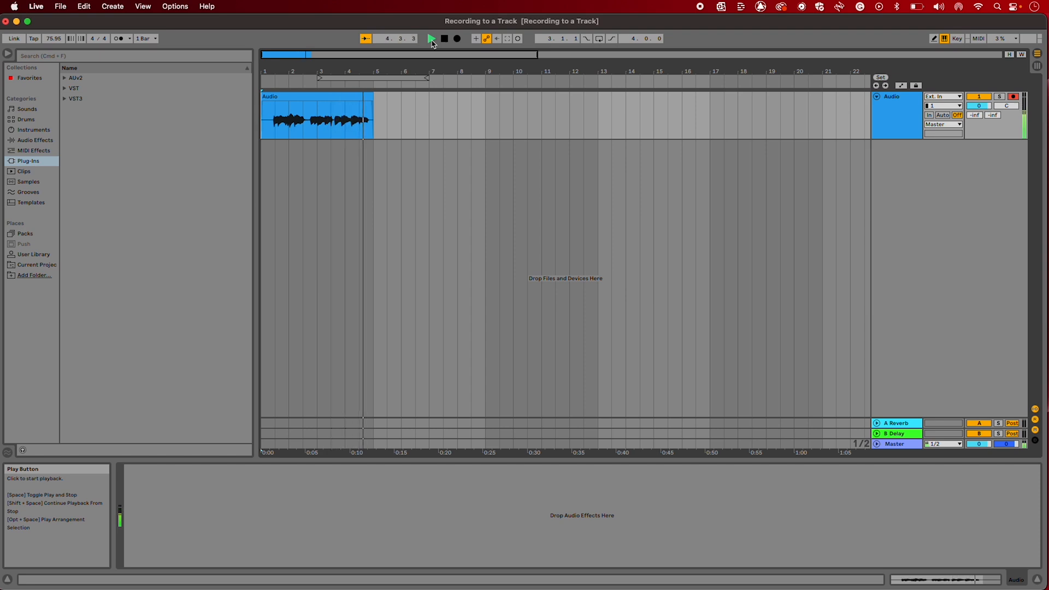
click(432, 38)
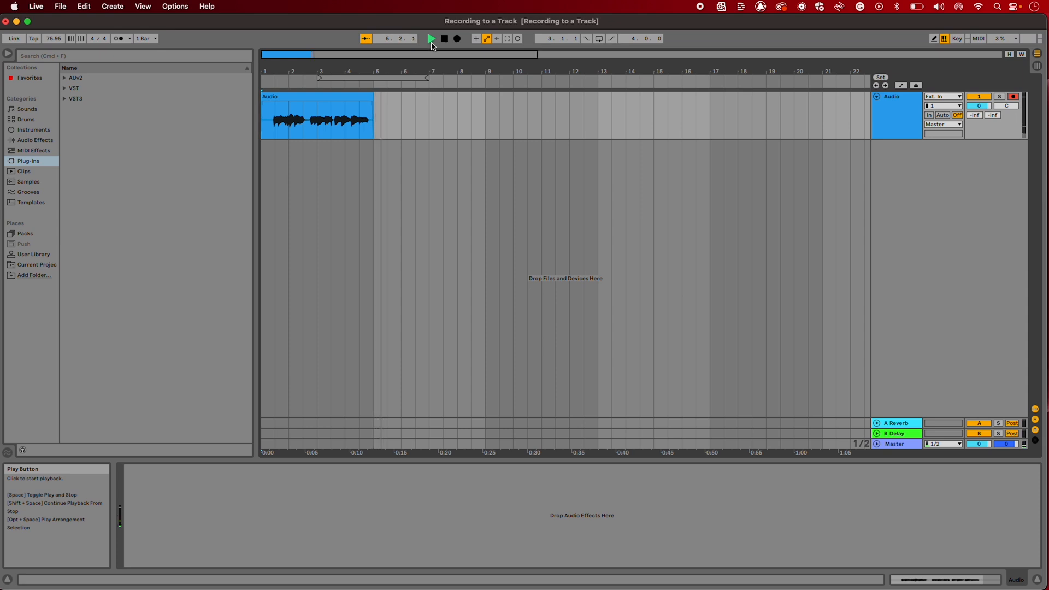
click(431, 39)
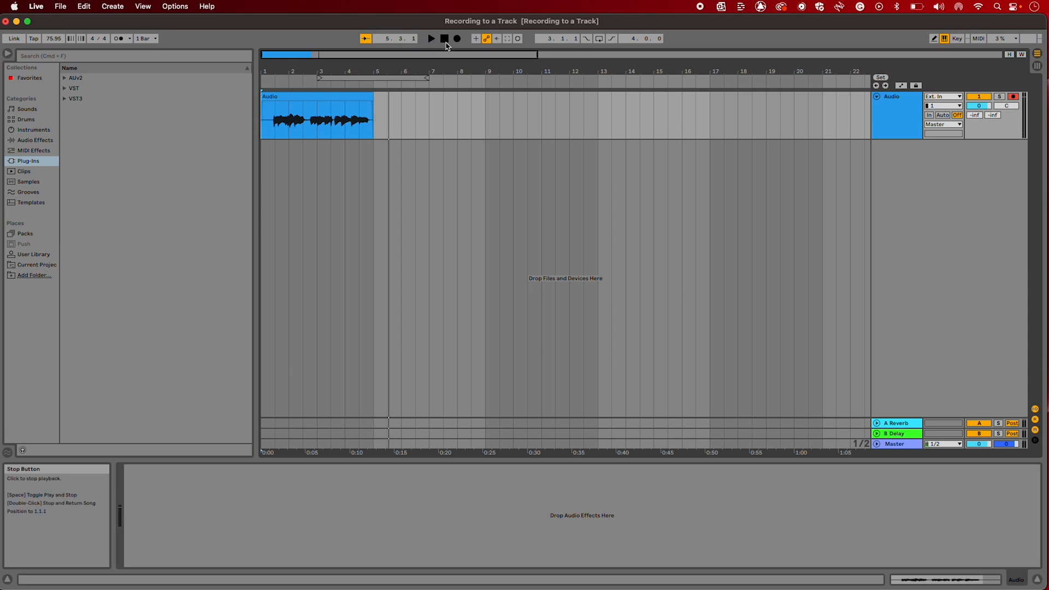